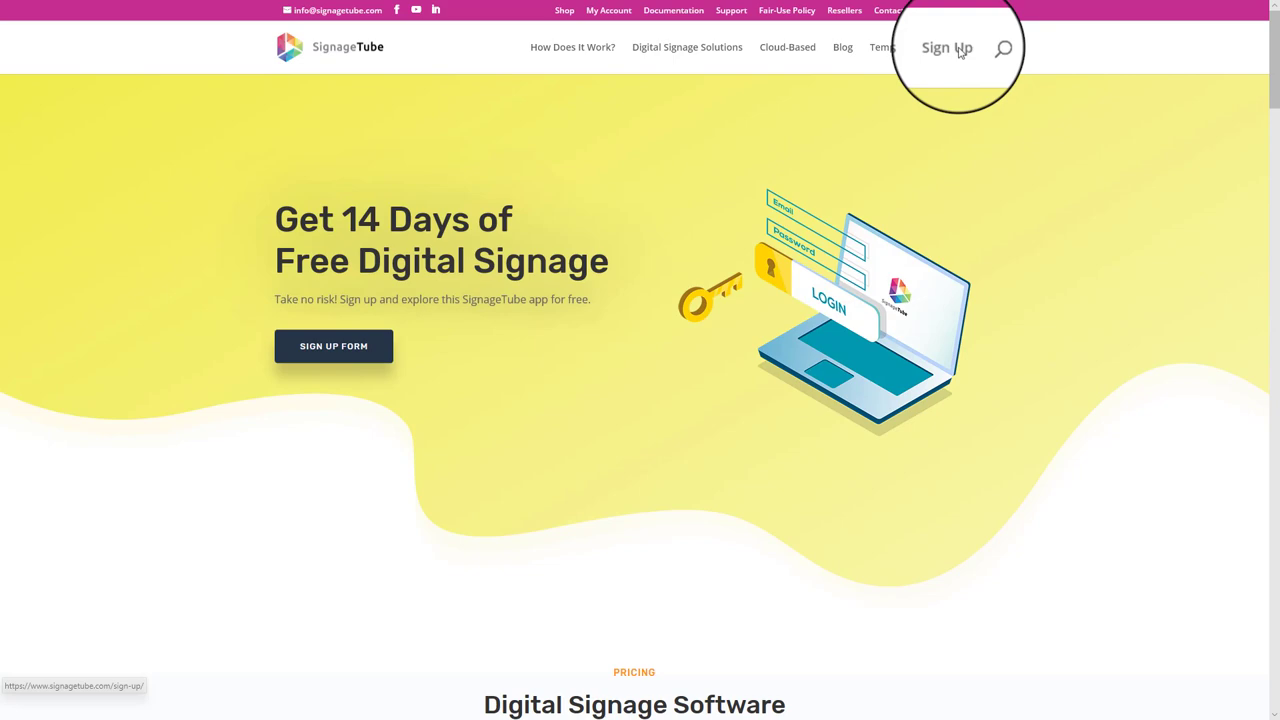
{"action": "left_click", "coordinate": [946, 47]}
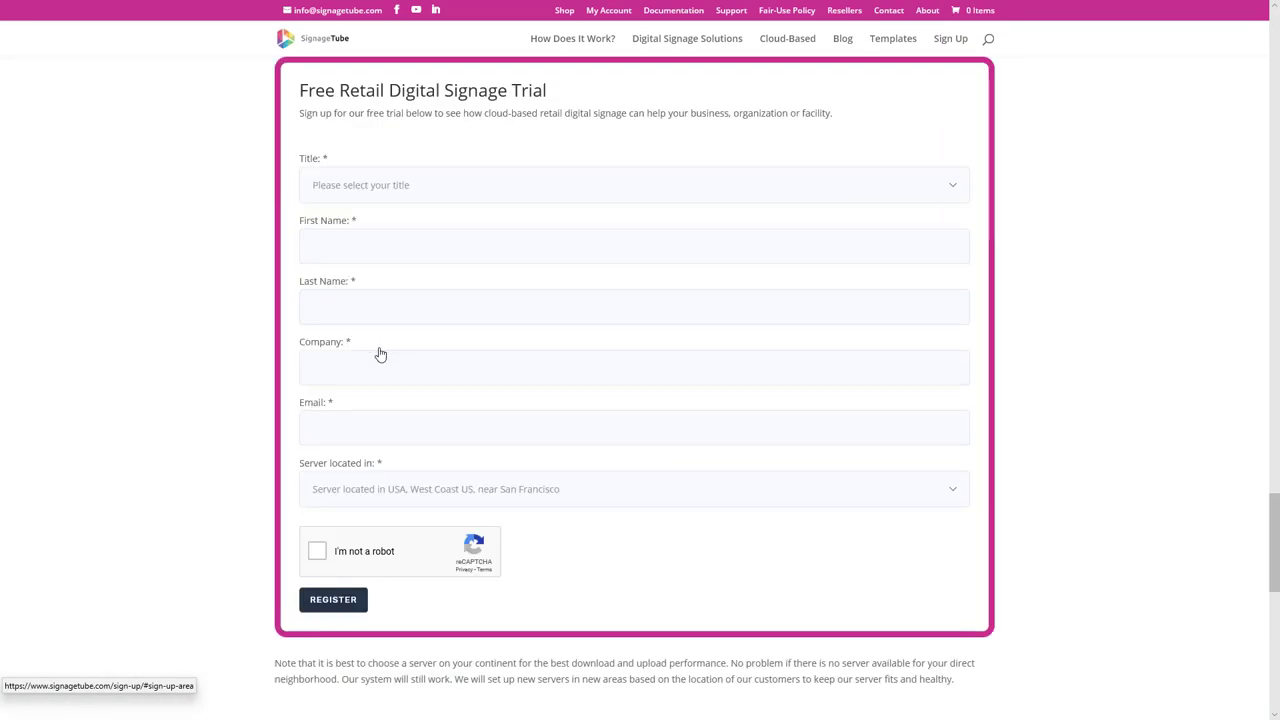
{"action": "left_click", "coordinate": [633, 185]}
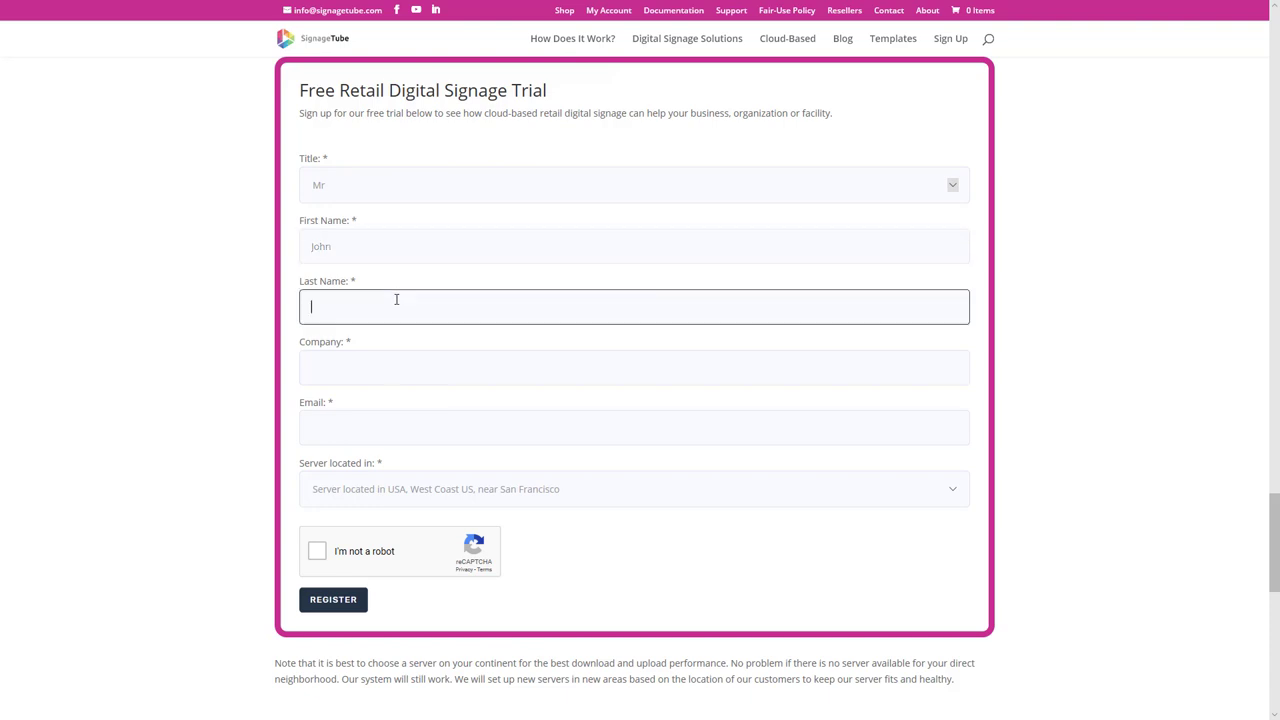
{"action": "type", "text": "Doe"}
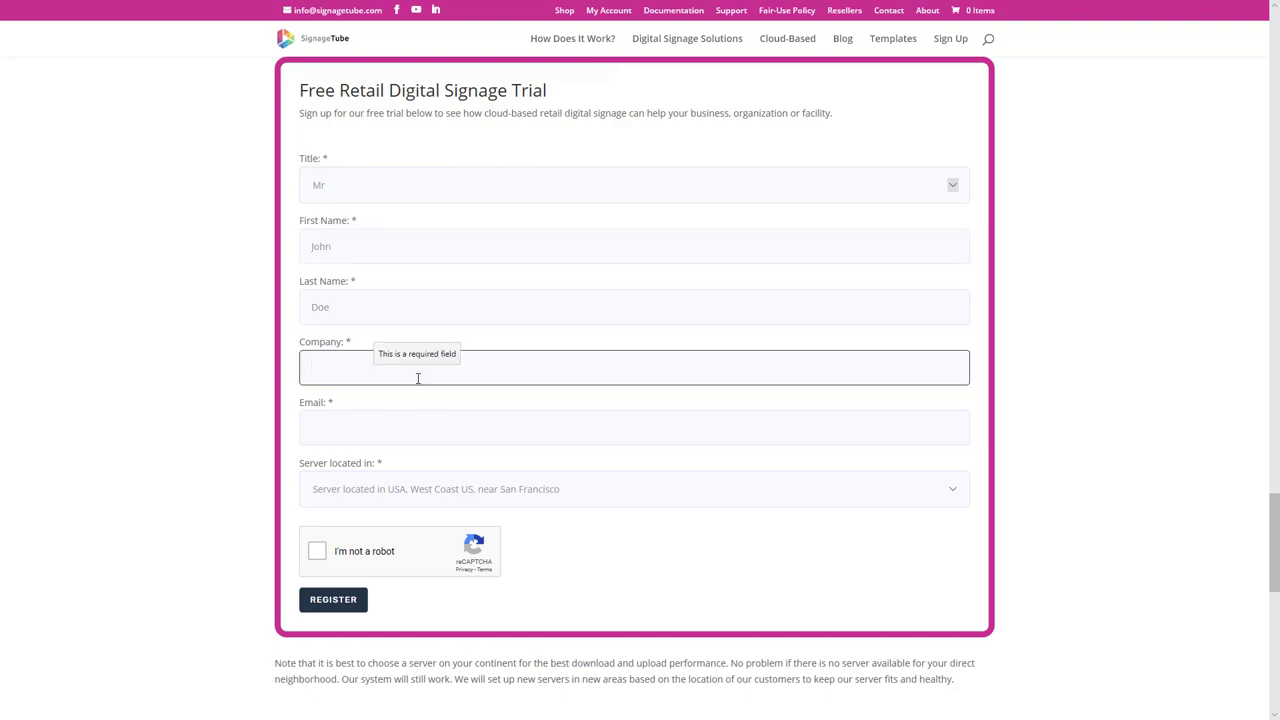
{"action": "type", "text": "Demo Company"}
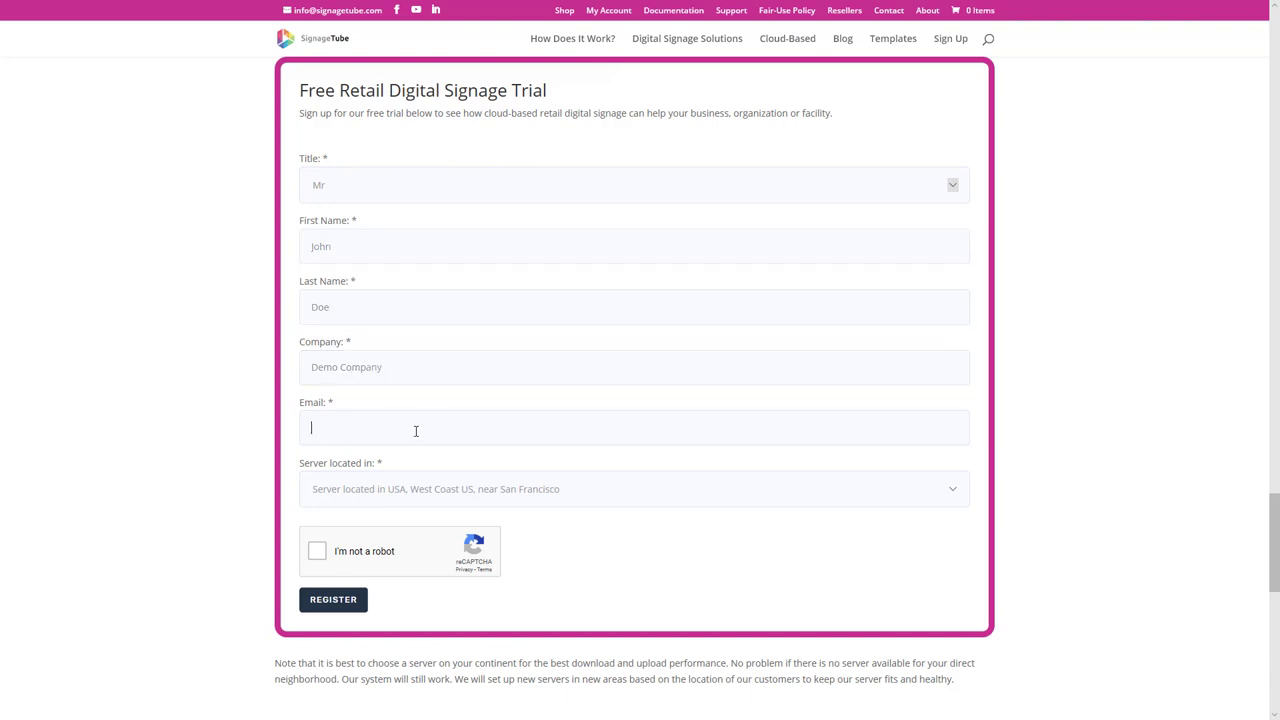
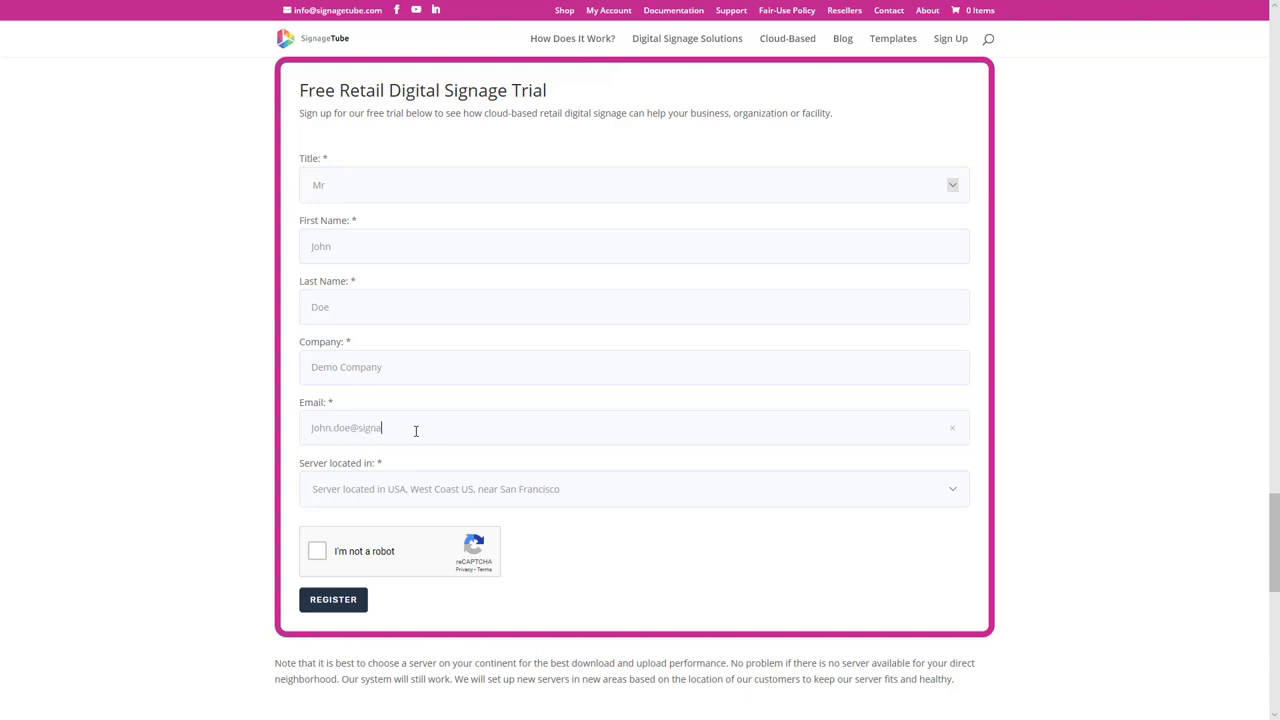
Choose the Europe, Amsterdam server and submit the trial registration
{"action": "left_click", "coordinate": [634, 489]}
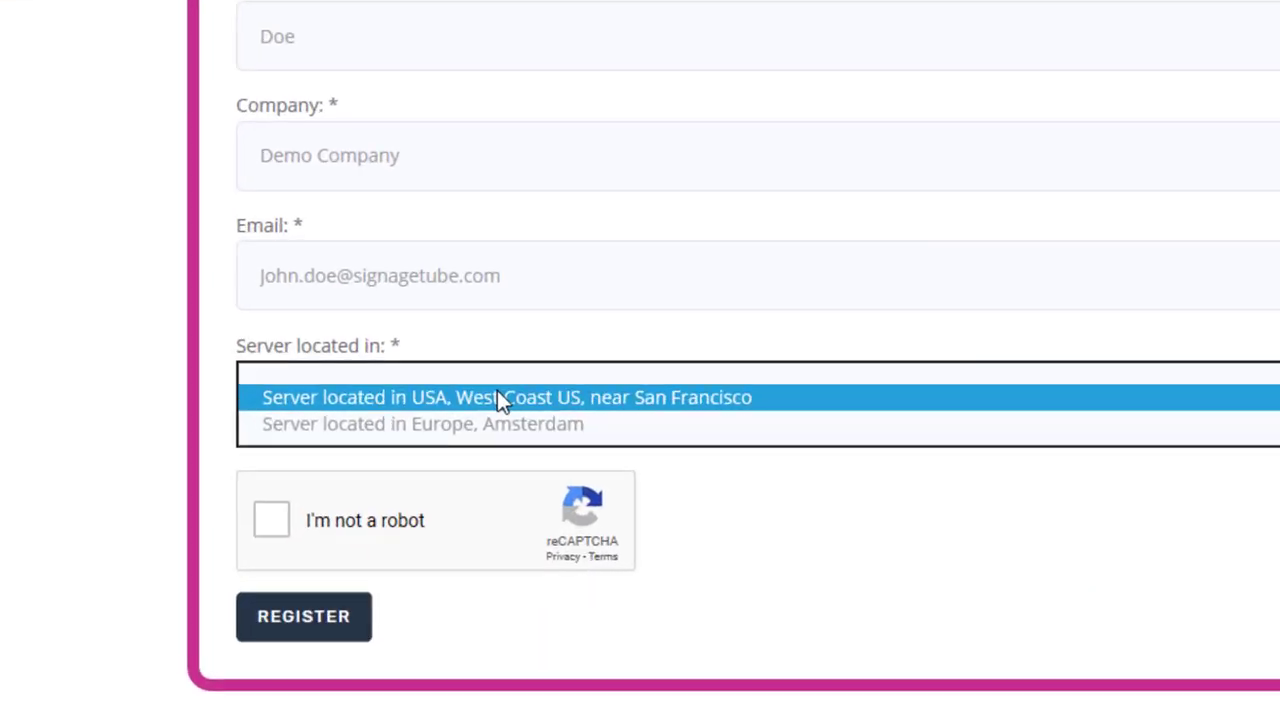
{"action": "scroll", "scroll_direction": "down", "scroll_amount": 3}
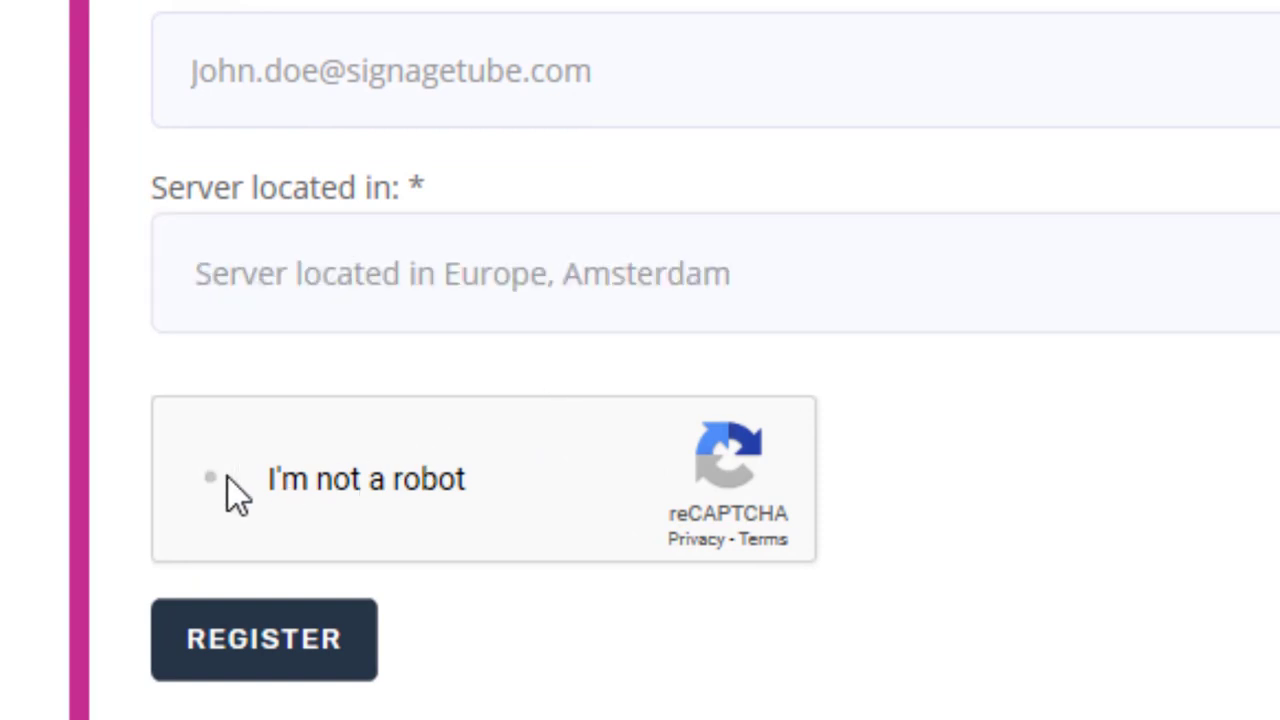
{"action": "left_click", "coordinate": [263, 639]}
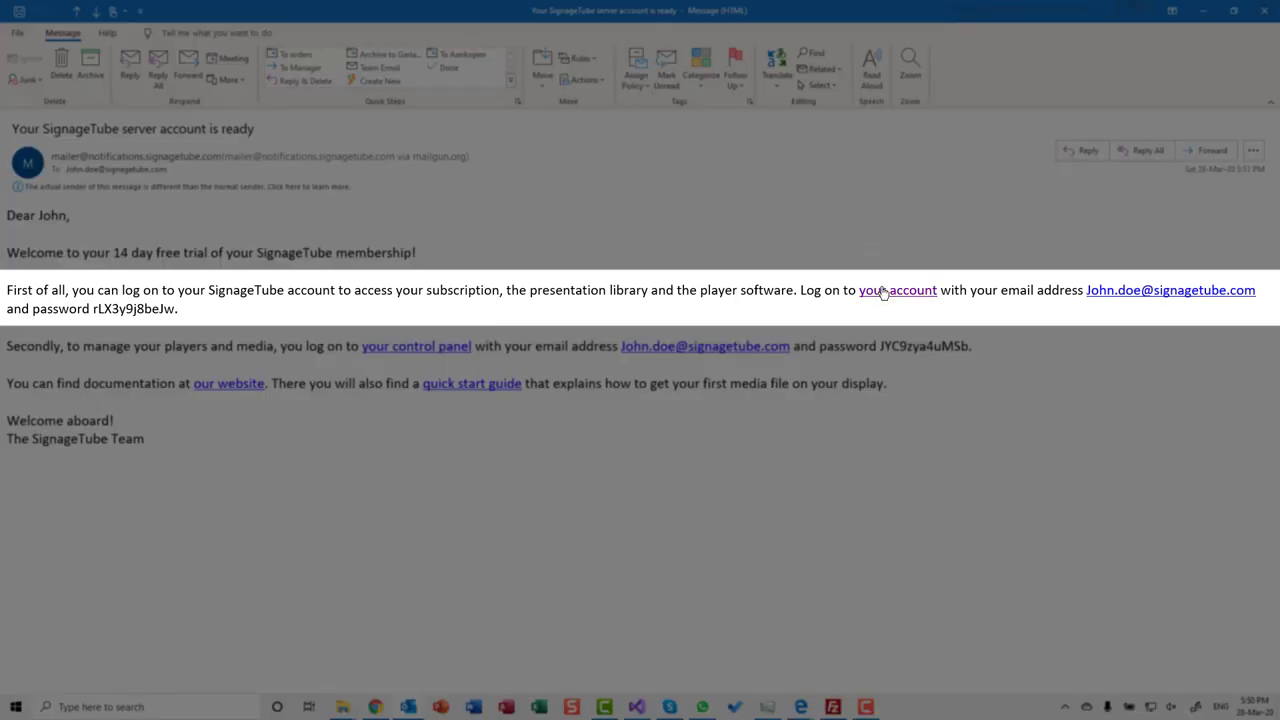
Follow the welcome email's 'your account' link to the My Account login page
{"action": "left_click", "coordinate": [897, 290]}
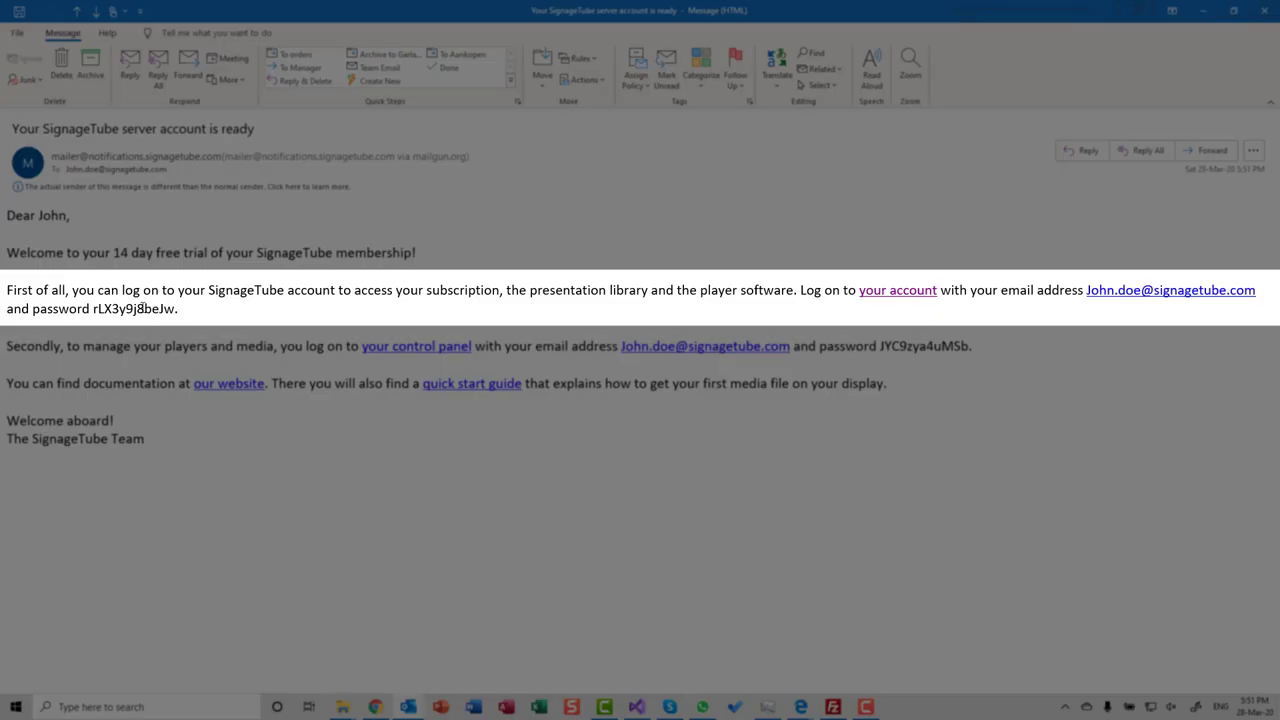
{"action": "left_click", "coordinate": [897, 290]}
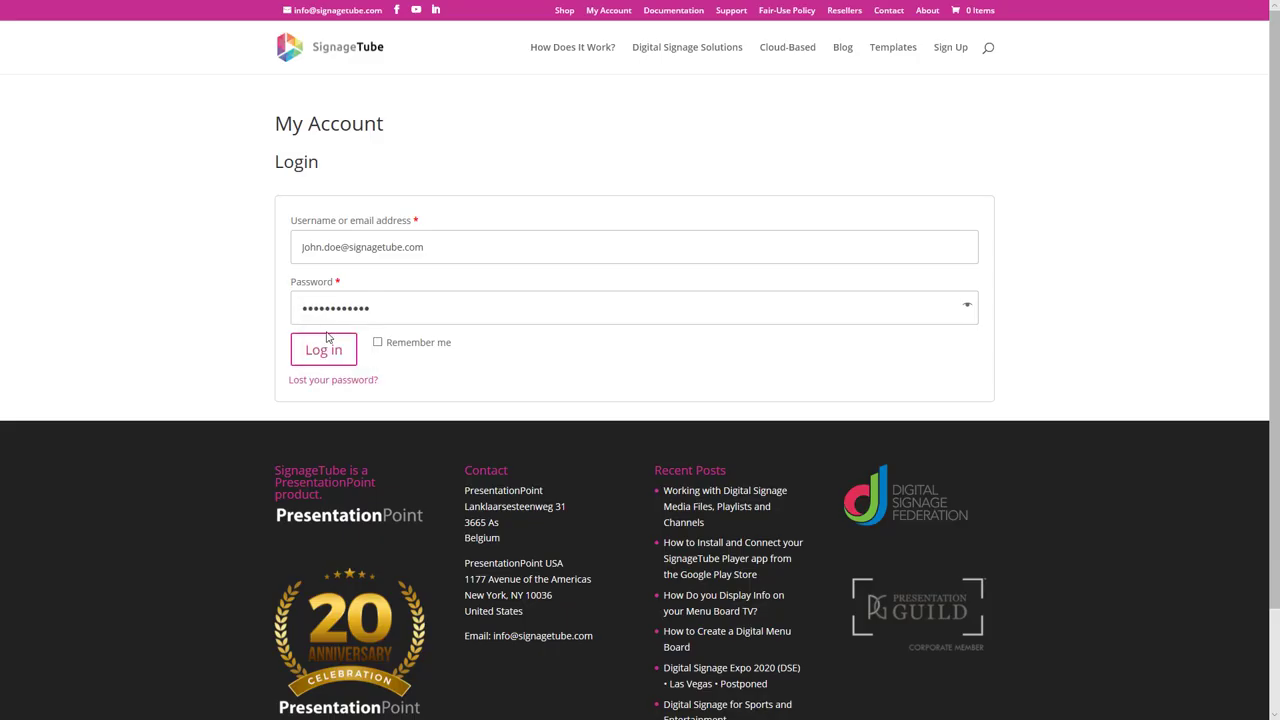
Log in to My Account to reach the Download Area
{"action": "left_click", "coordinate": [323, 349]}
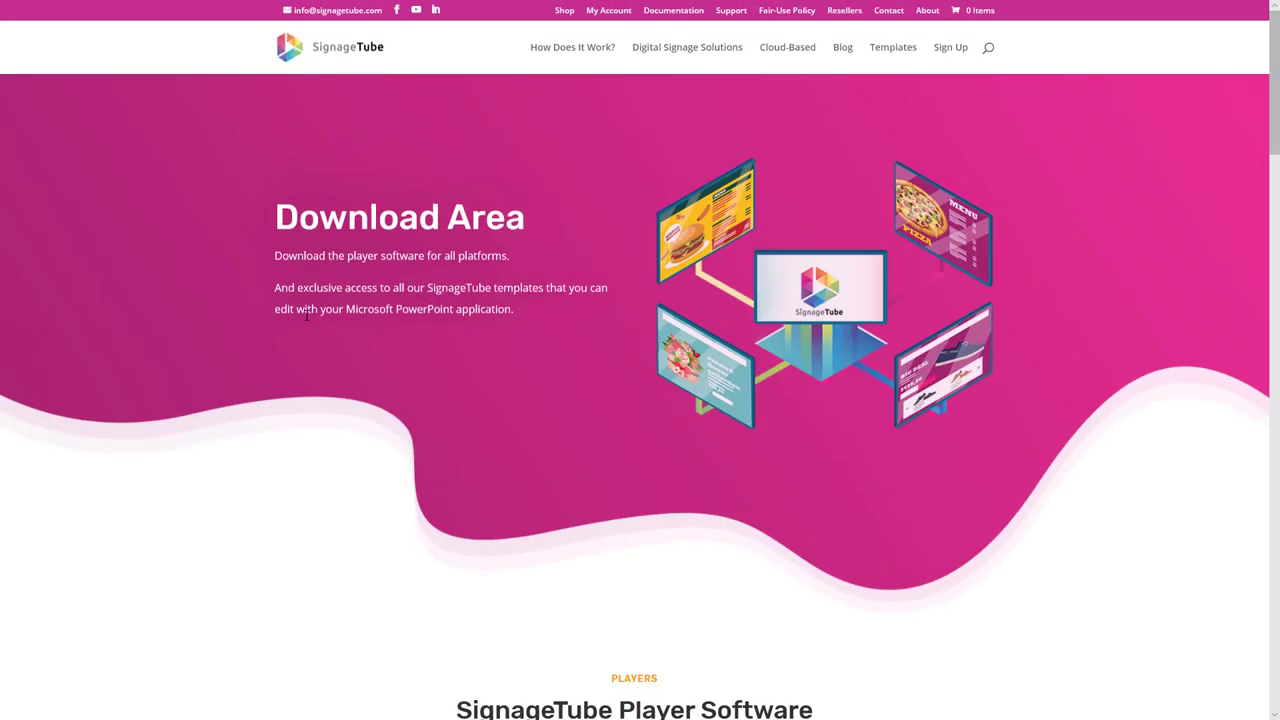
Review the Google Play, Android, Windows and iOS player downloads, then return to the welcome email
{"action": "scroll", "scroll_direction": "down", "scroll_amount": 3}
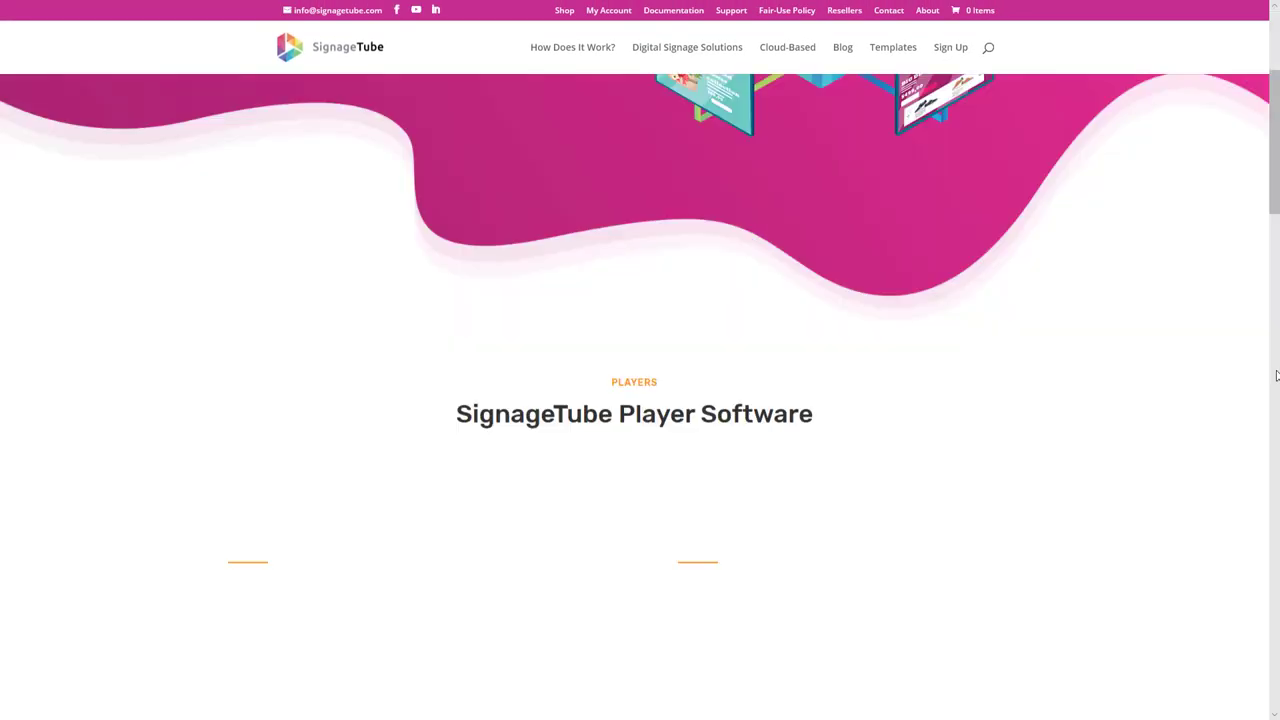
{"action": "scroll", "scroll_direction": "down", "scroll_amount": 3}
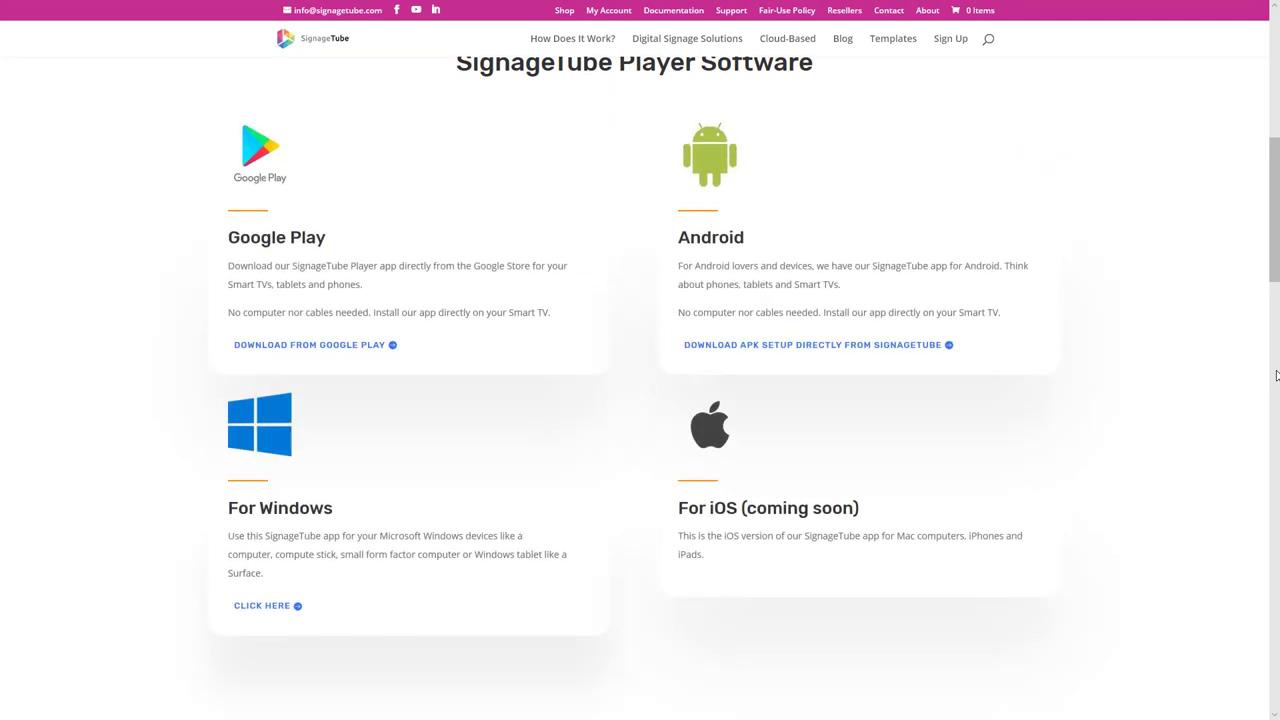
{"action": "left_click", "coordinate": [892, 38]}
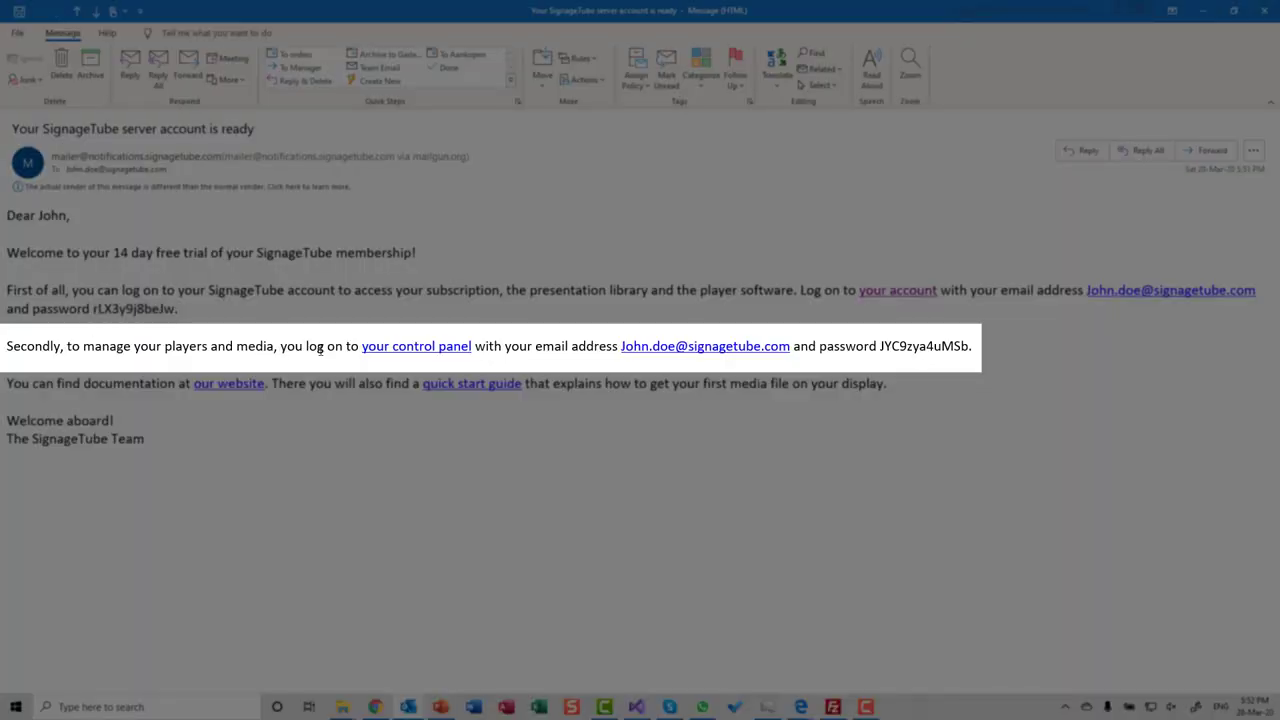
{"action": "left_click", "coordinate": [416, 346]}
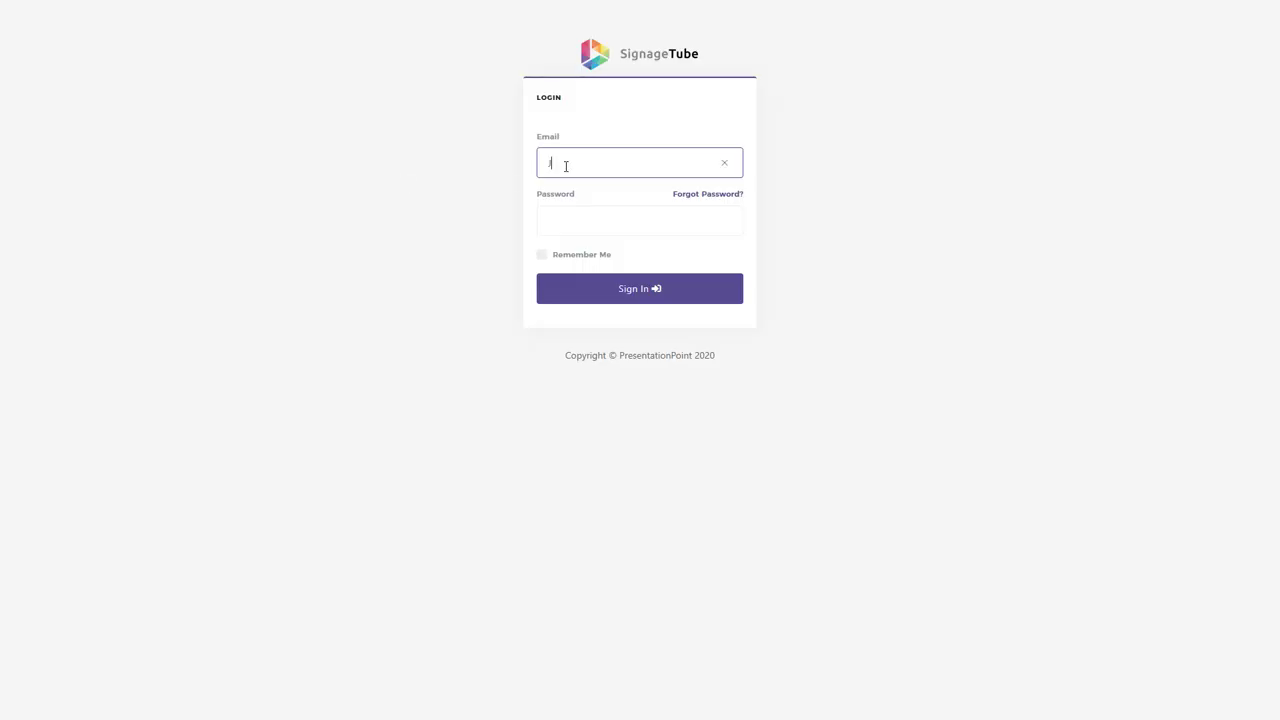
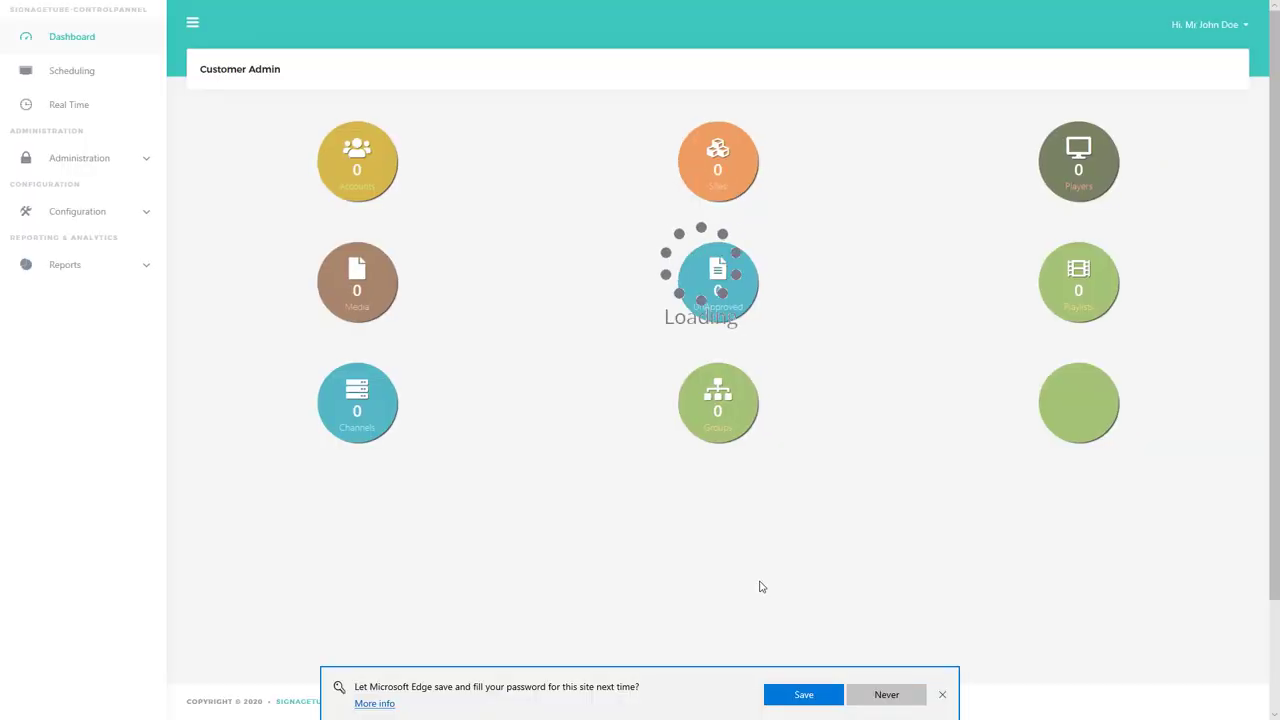
{"action": "left_click", "coordinate": [886, 694]}
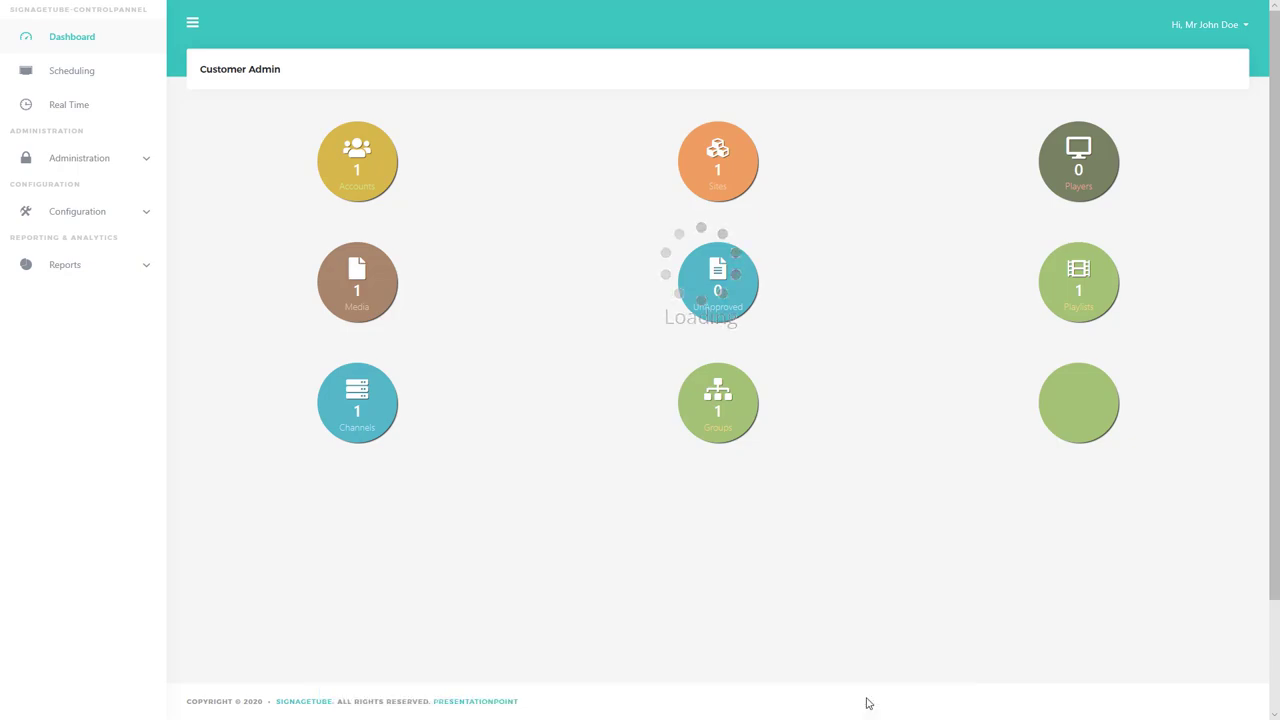